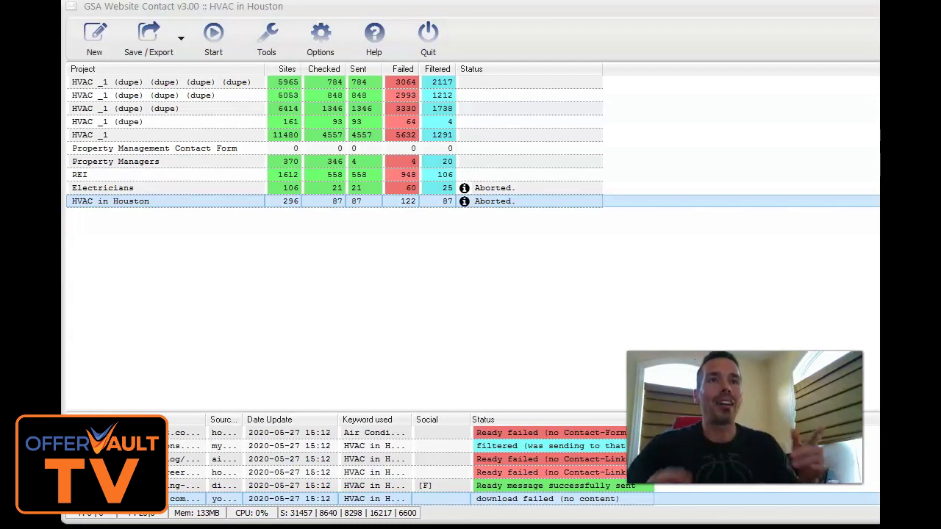
mouse_move(175, 367)
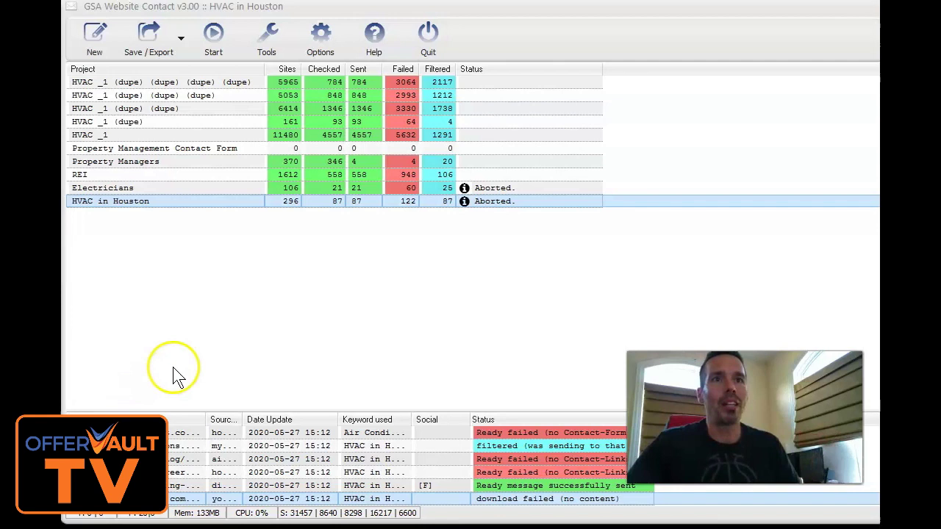
mouse_move(216, 253)
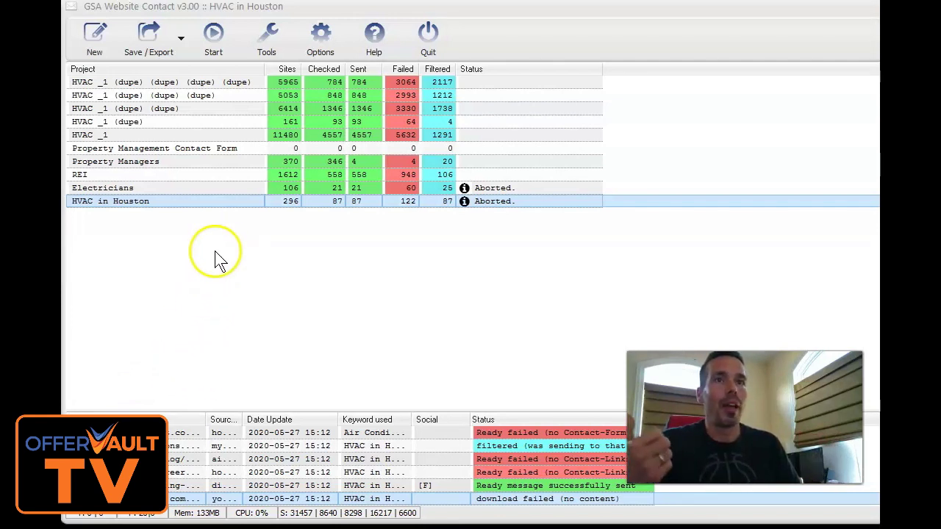
mouse_move(287, 162)
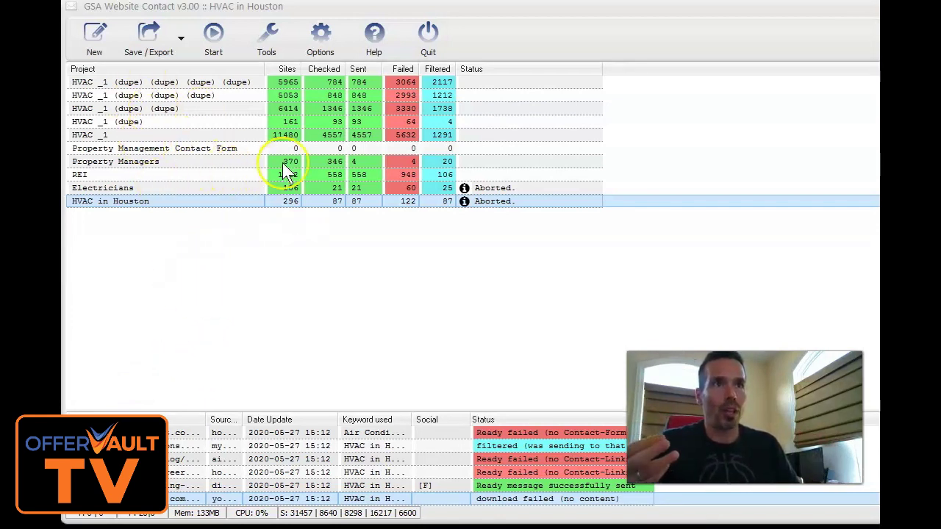
mouse_move(334, 88)
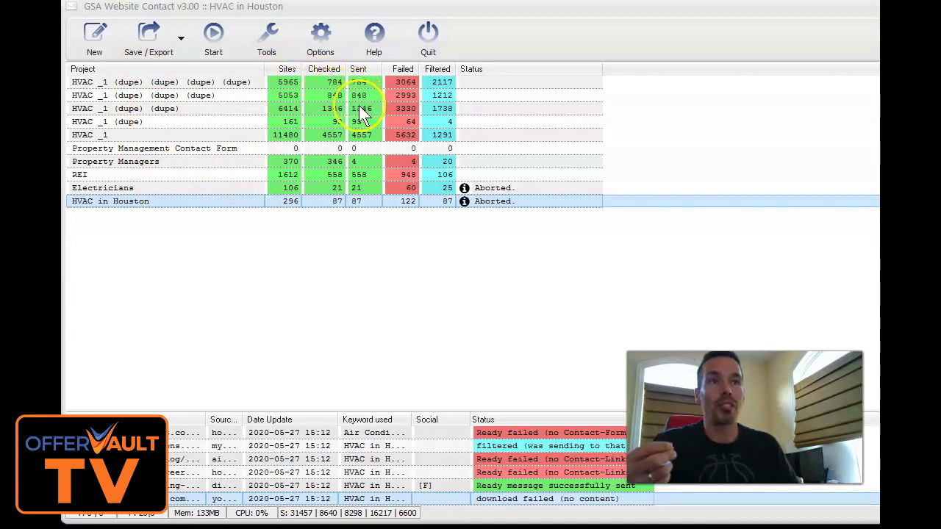
mouse_move(316, 154)
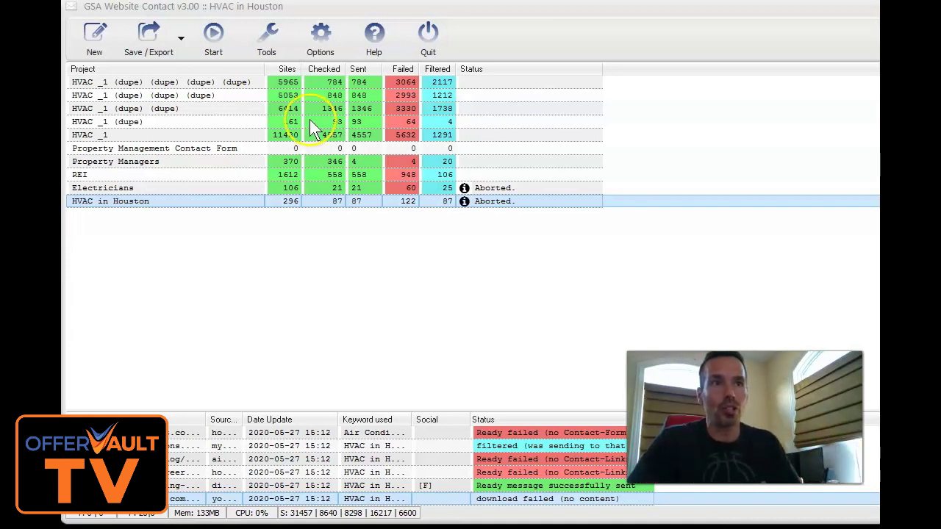
Step: Open the HVAC in Houston project's settings to review them, then close them
click(110, 201)
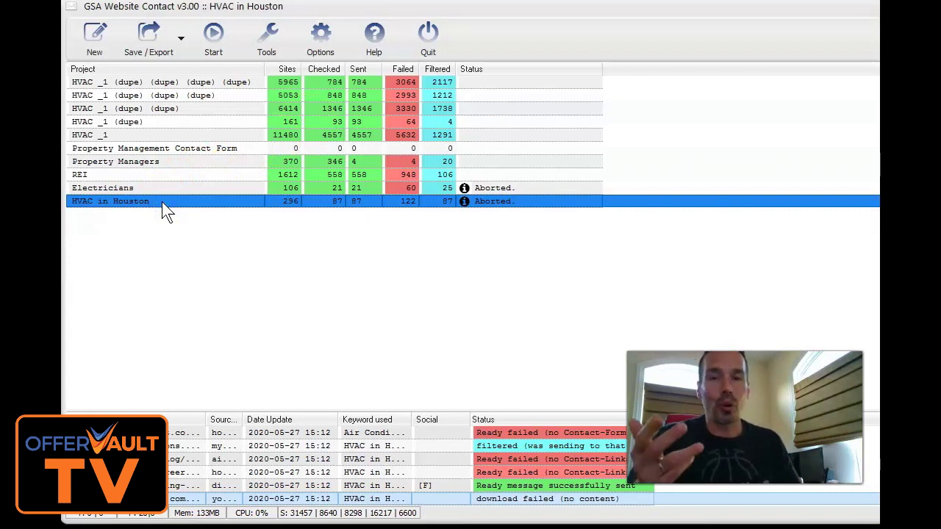
double_click(110, 200)
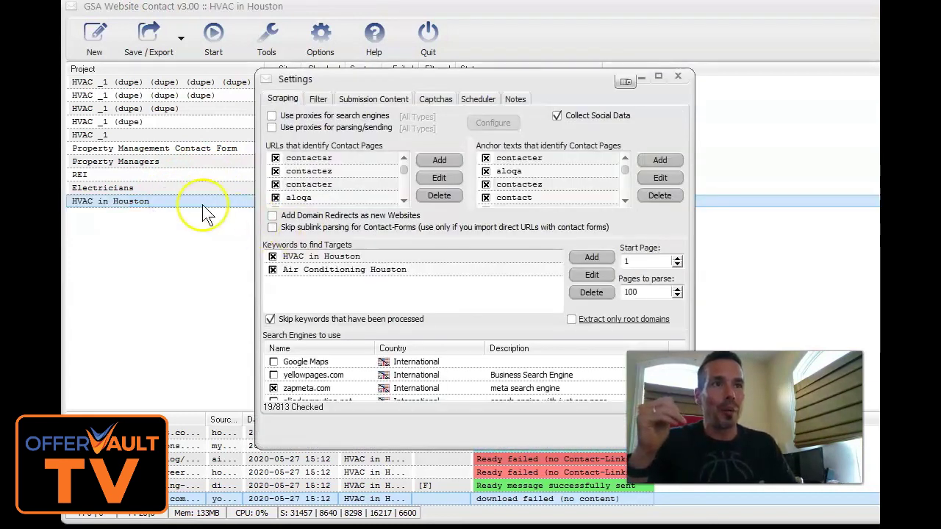
mouse_move(676, 75)
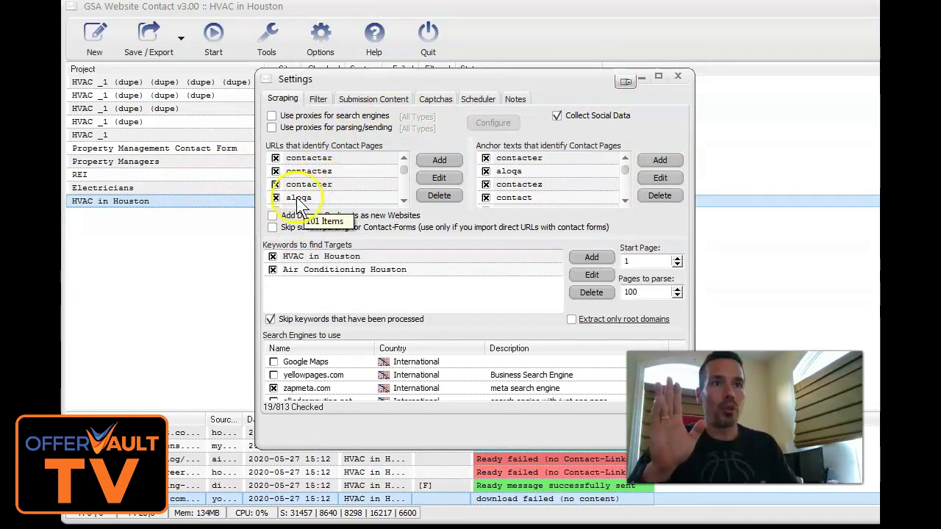
mouse_move(694, 101)
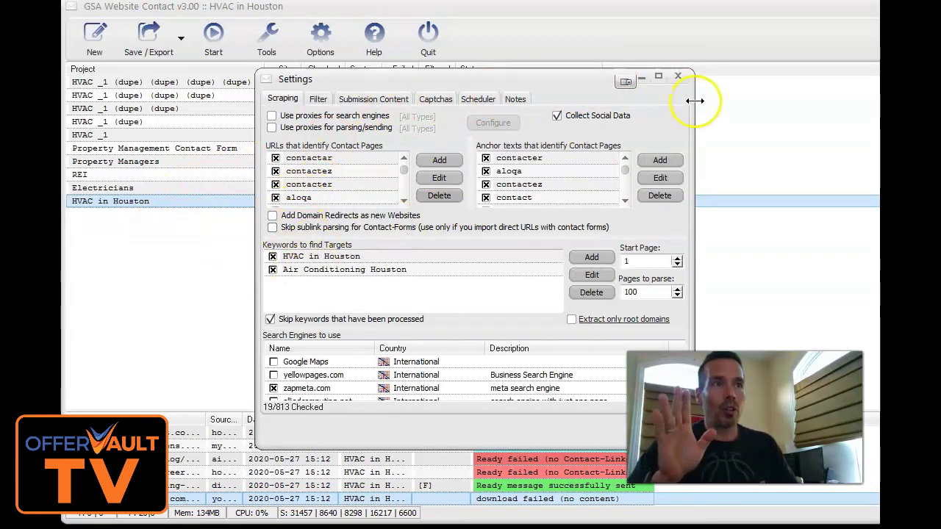
click(677, 75)
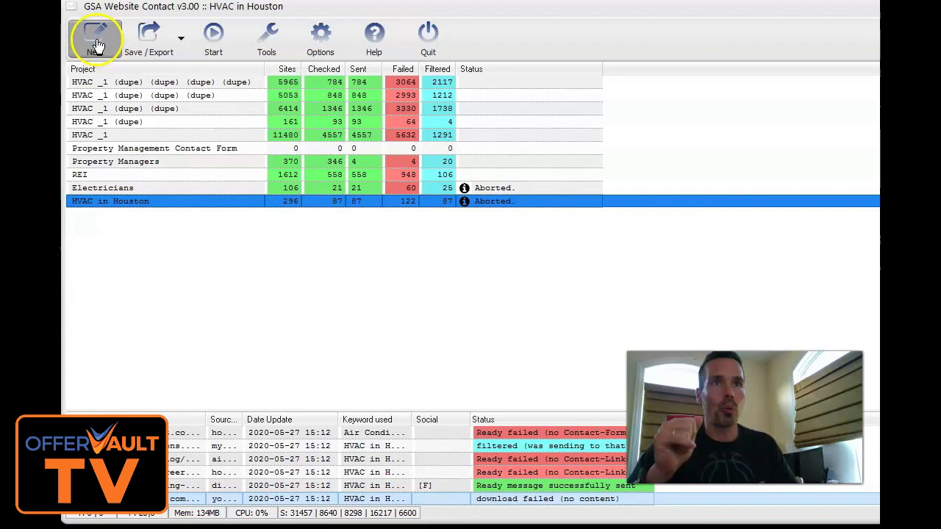
Step: Create a new project named 'HVAC Chicago'
click(94, 33)
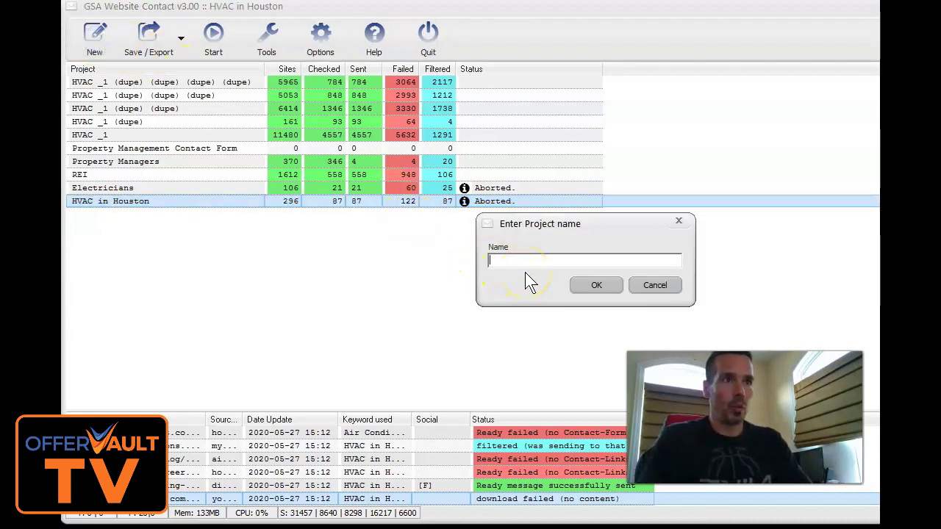
text(HV)
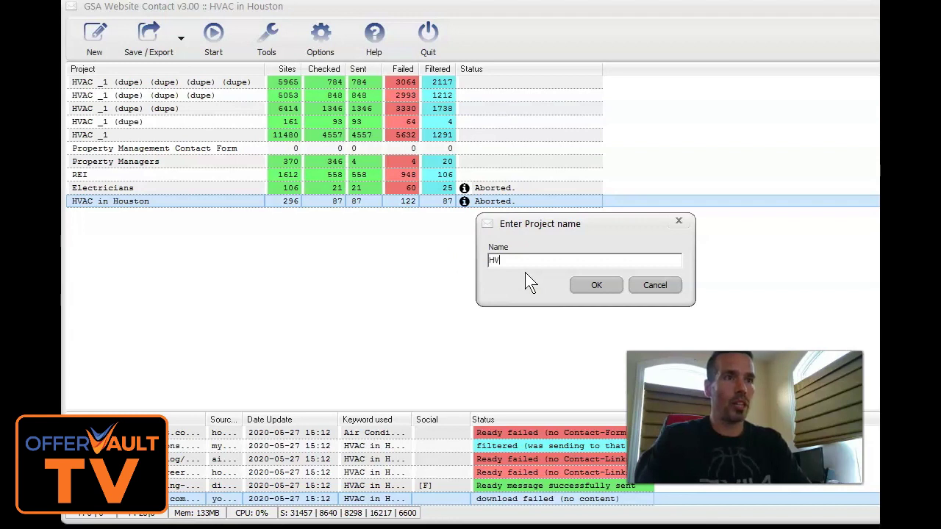
text(AC)
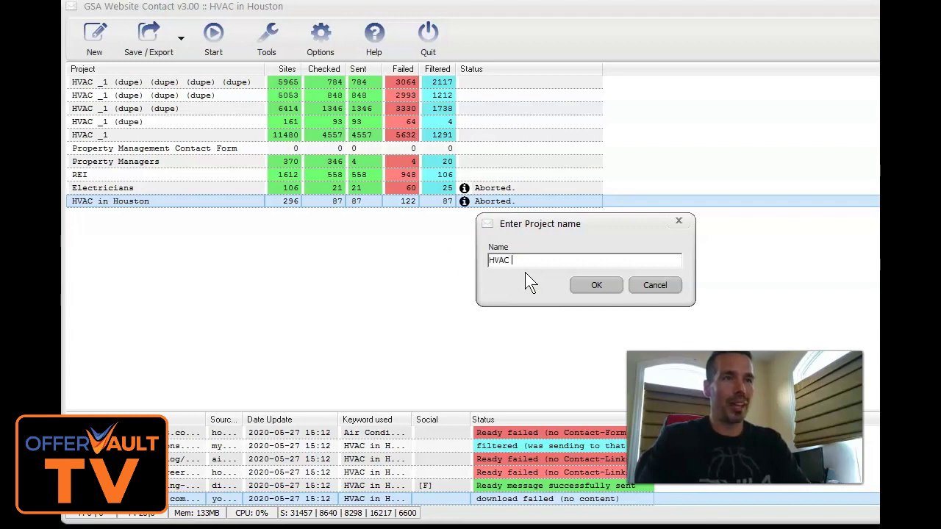
text(Chicago)
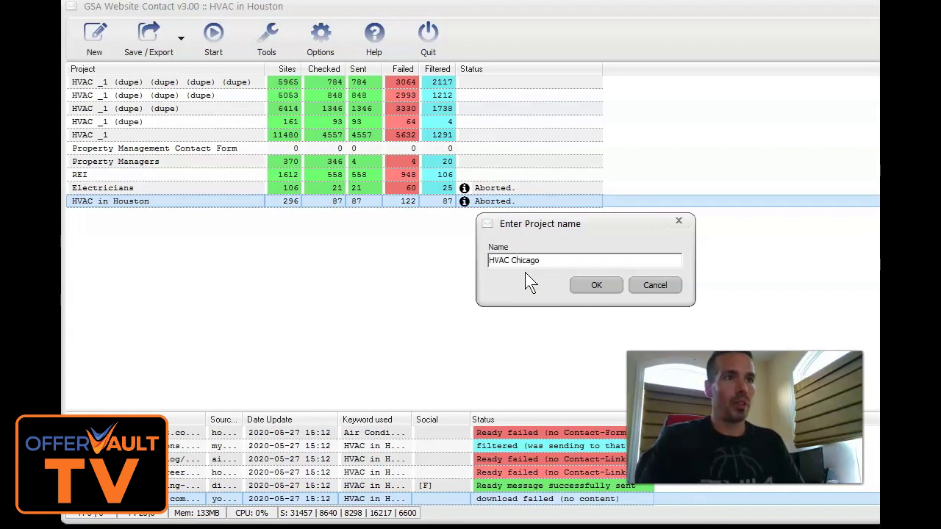
click(596, 285)
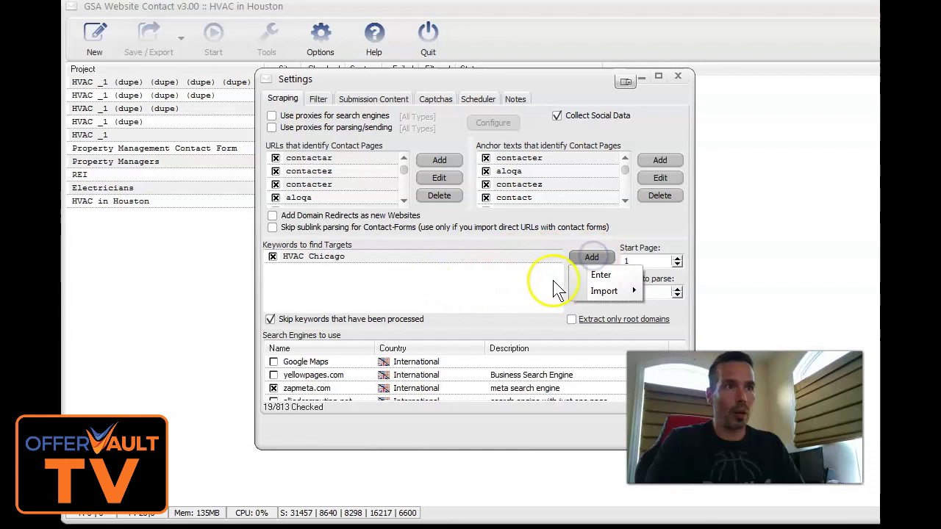
Step: Add target keywords 'Heating and Cooling Chicago' and 'Air Conditioning Chicago', then view filter settings
click(601, 274)
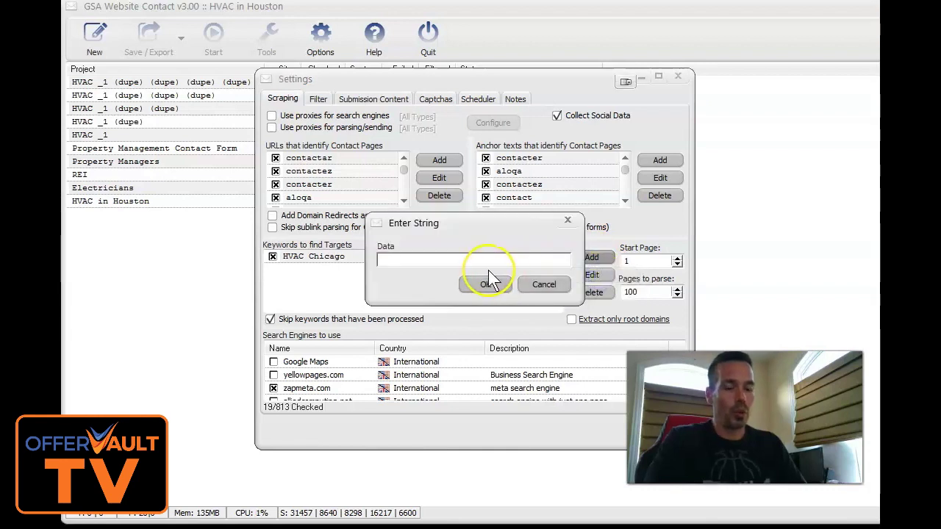
text(Heating and Cooling Chicago)
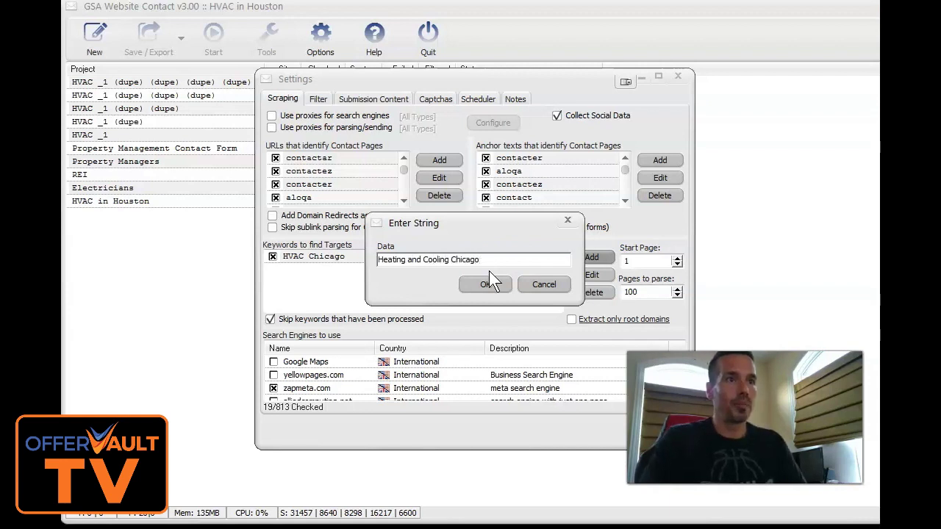
click(486, 284)
text(Air)
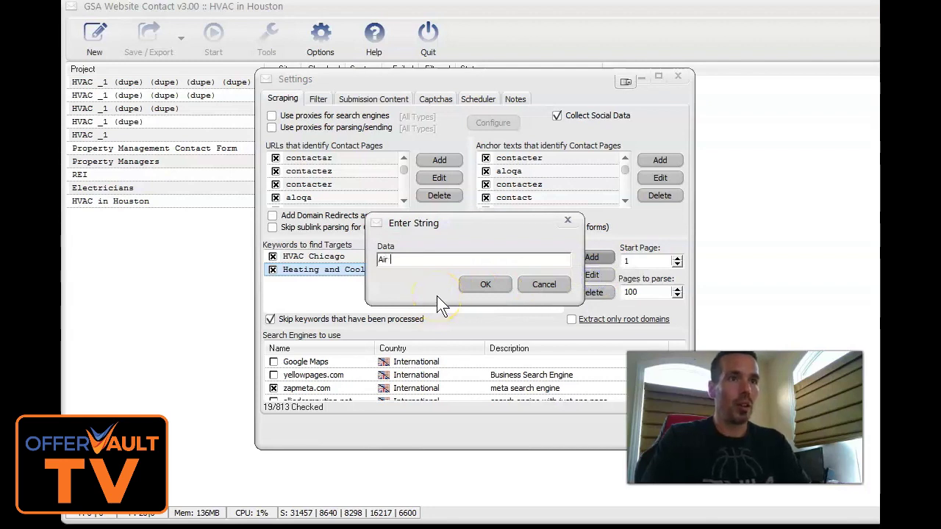
text(Conditionin)
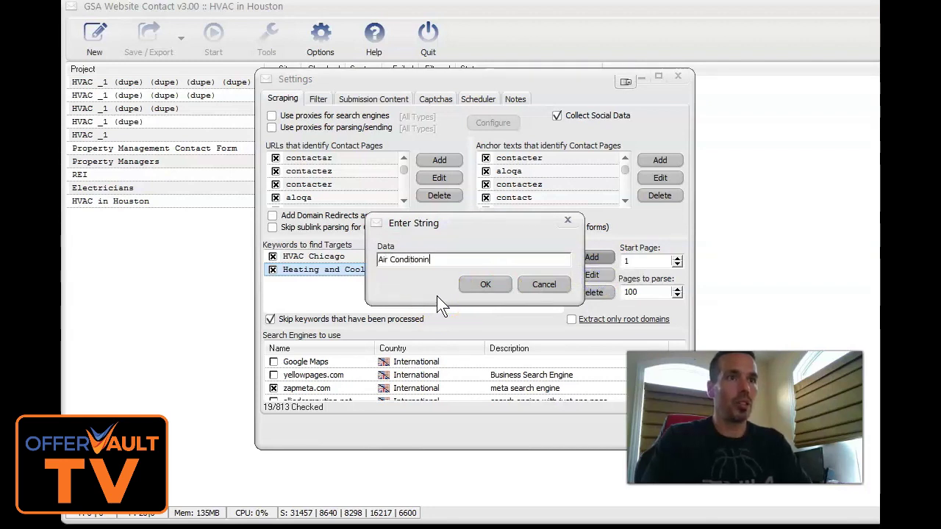
text(g Chicago)
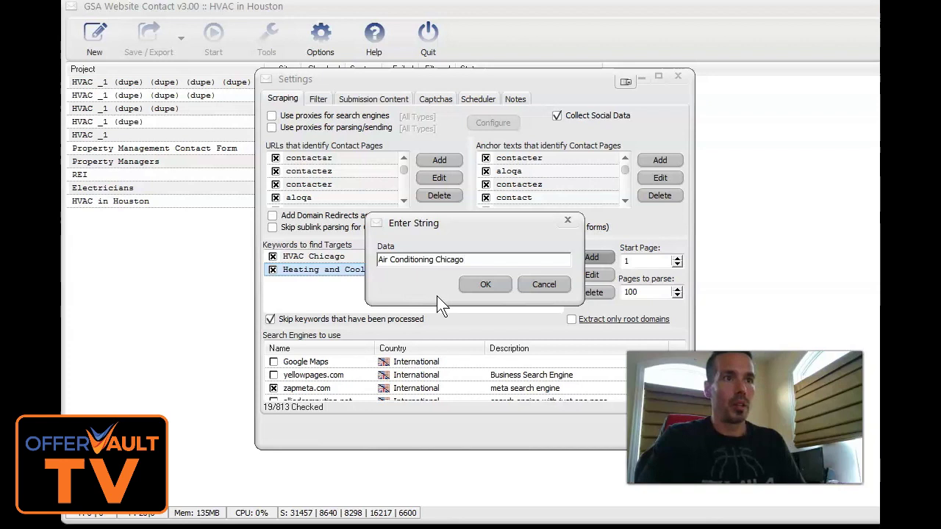
click(485, 284)
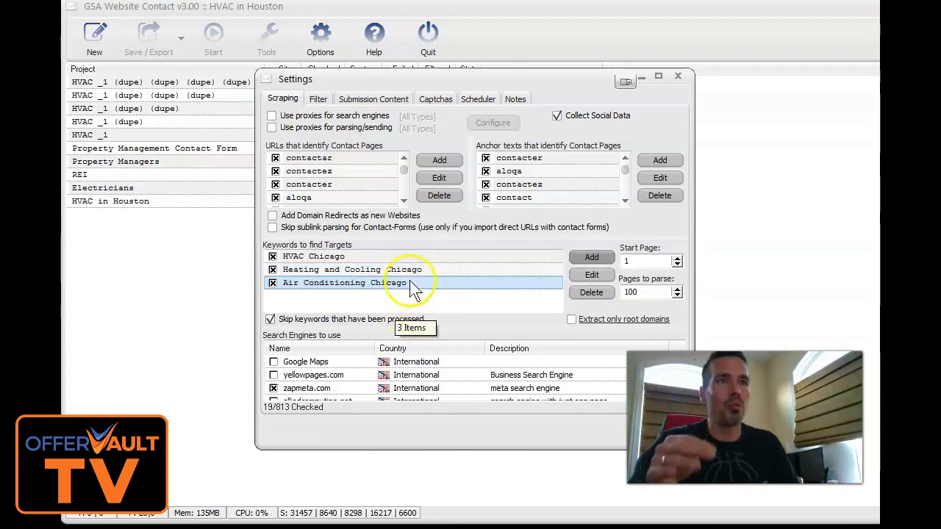
click(317, 98)
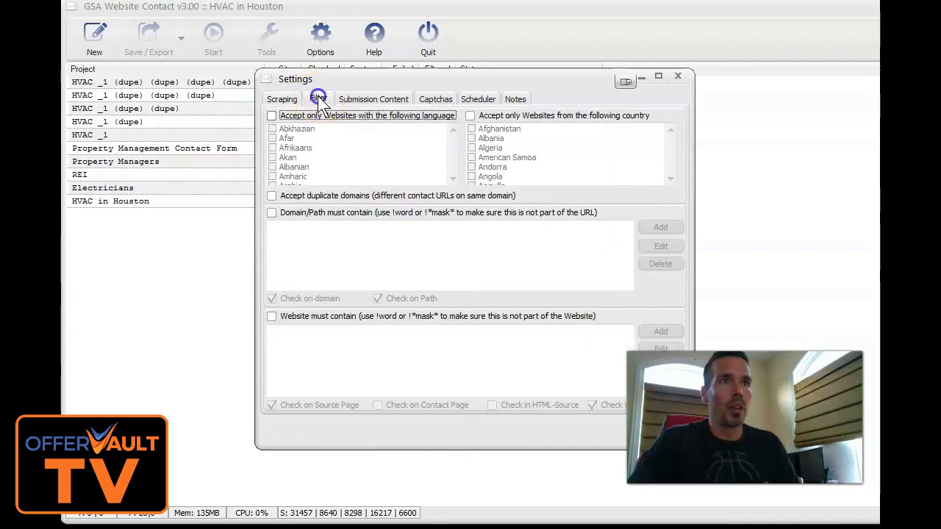
Step: In Submission Content, give the first name field the custom value 'Matthew'
click(373, 98)
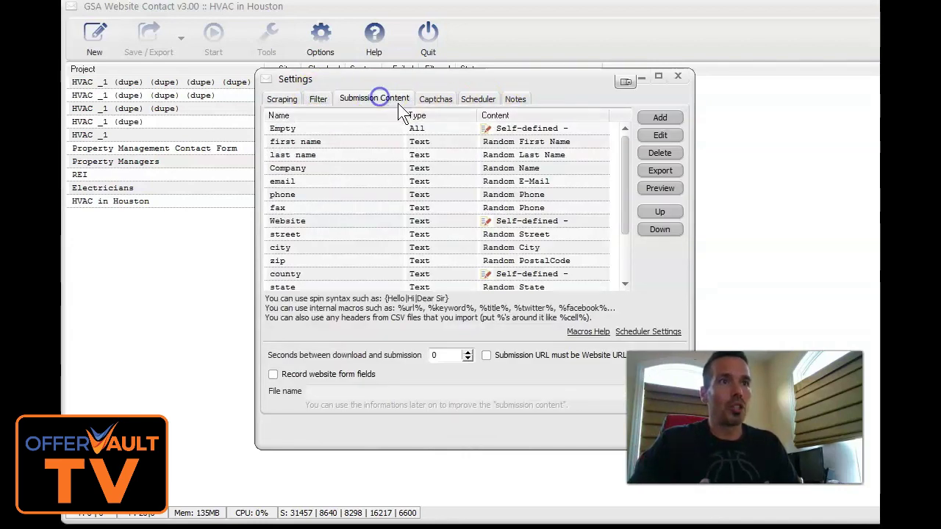
mouse_move(569, 220)
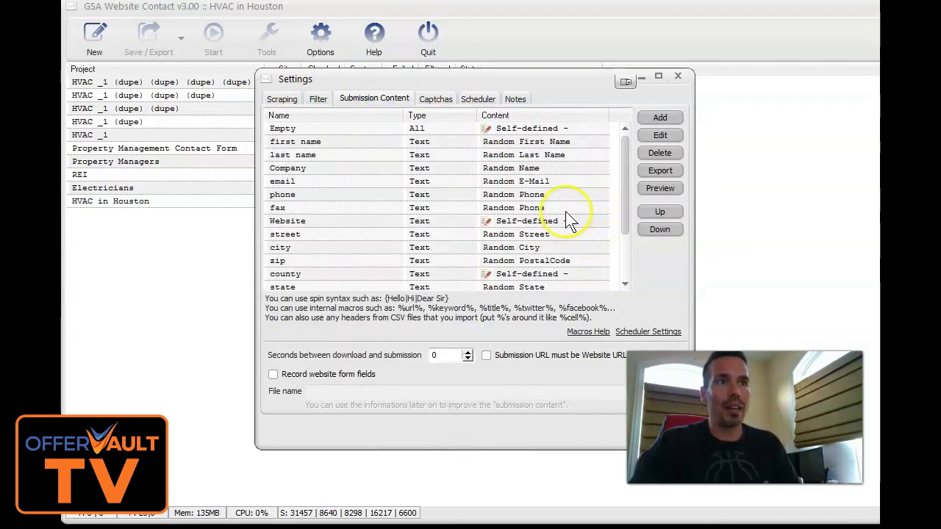
mouse_move(511, 147)
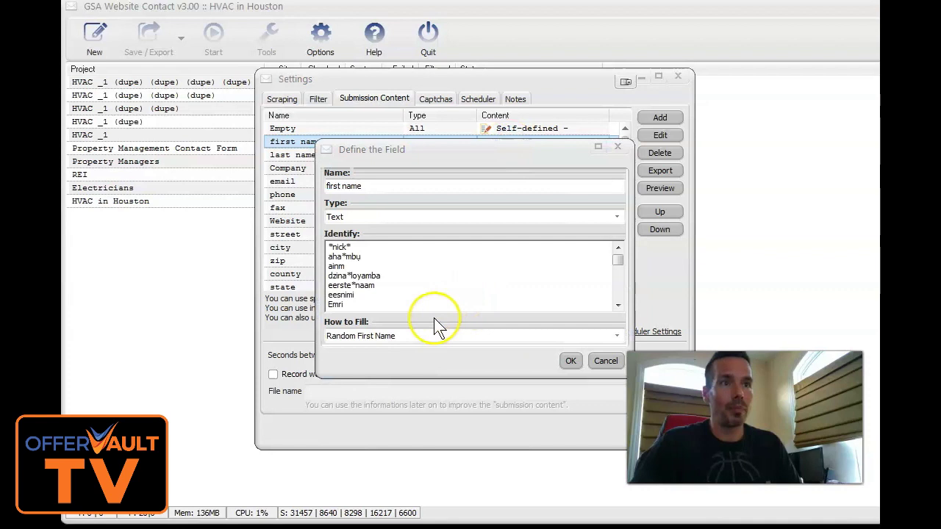
click(470, 336)
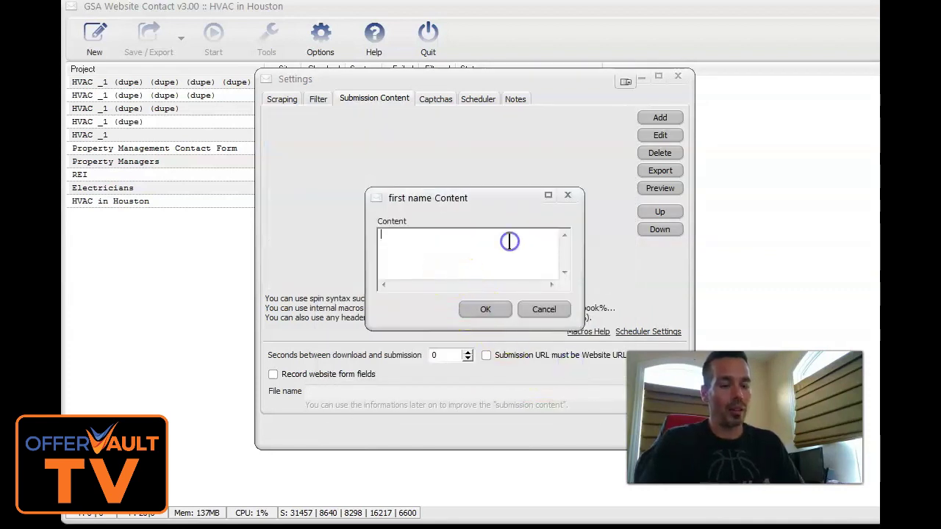
text(Matthew)
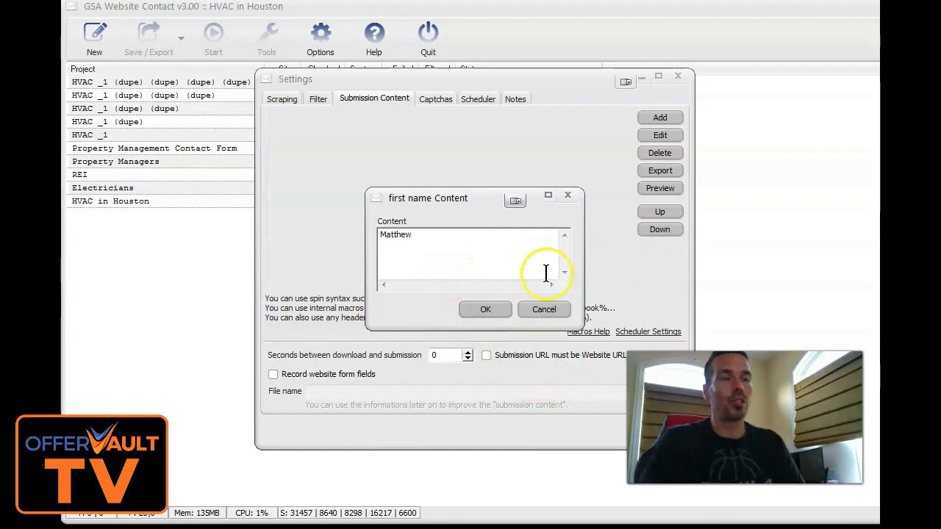
click(484, 308)
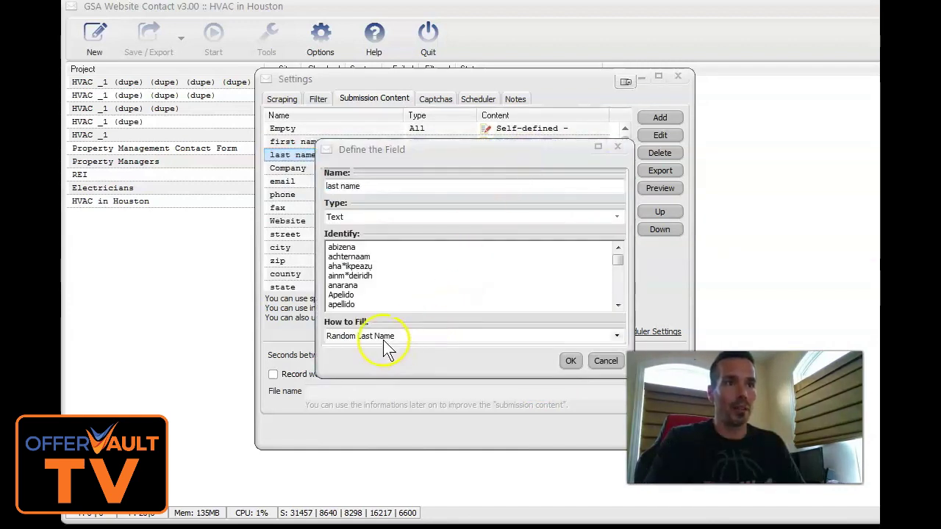
Step: Give the last name field custom content and scroll through the submission fields
click(570, 360)
text(Zivkovi)
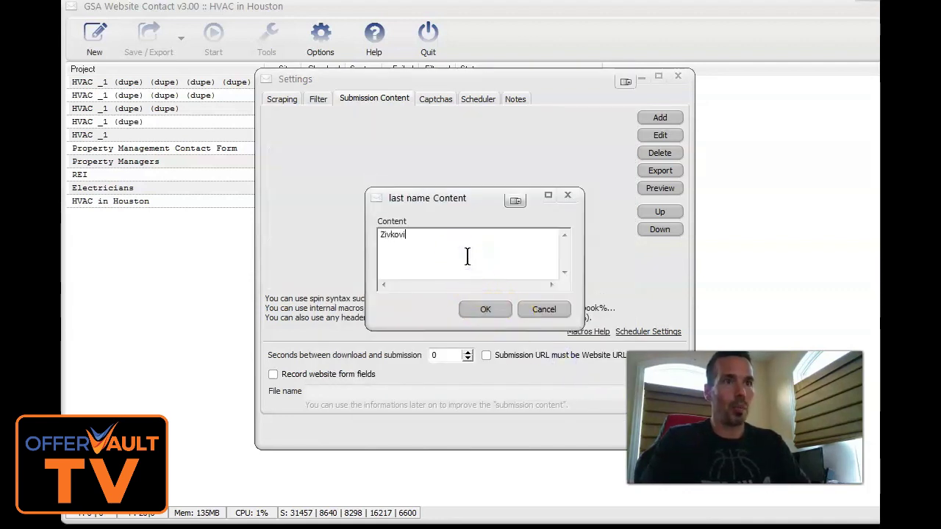
click(486, 309)
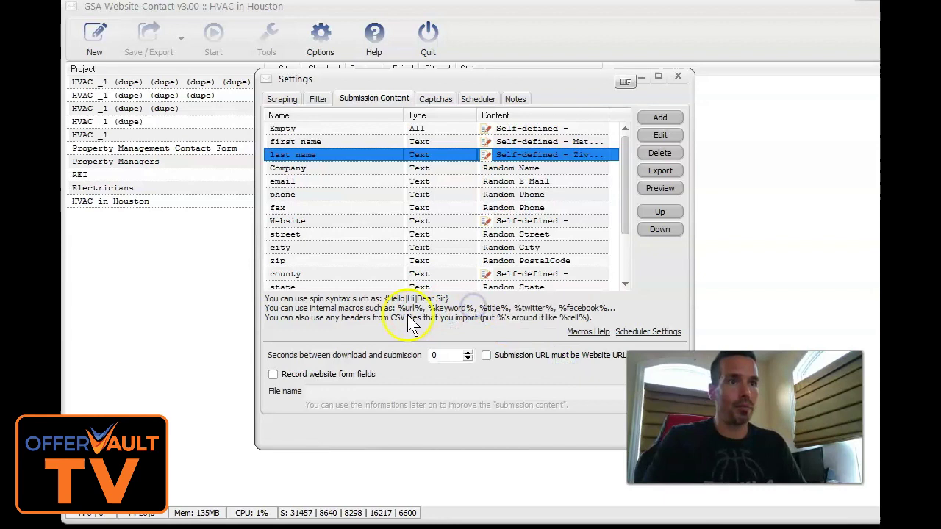
mouse_move(209, 408)
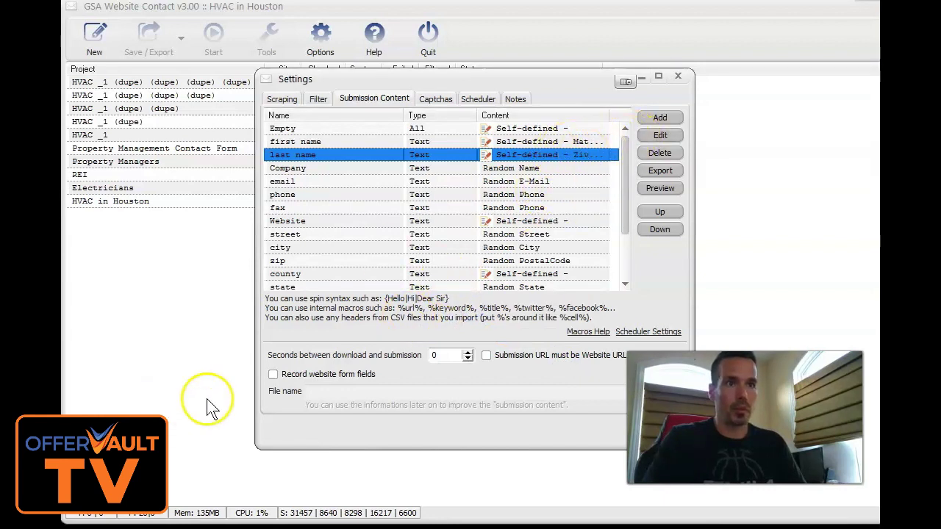
scroll(down, 3)
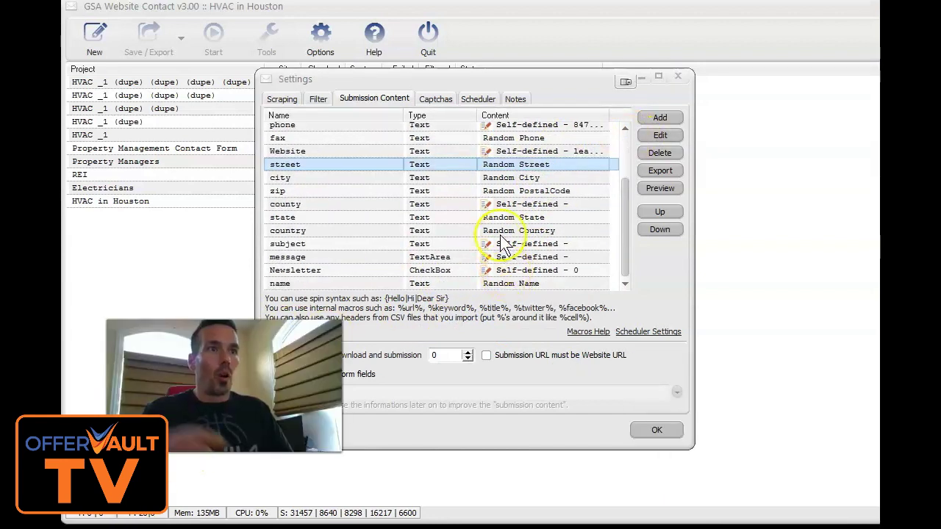
scroll(up, 3)
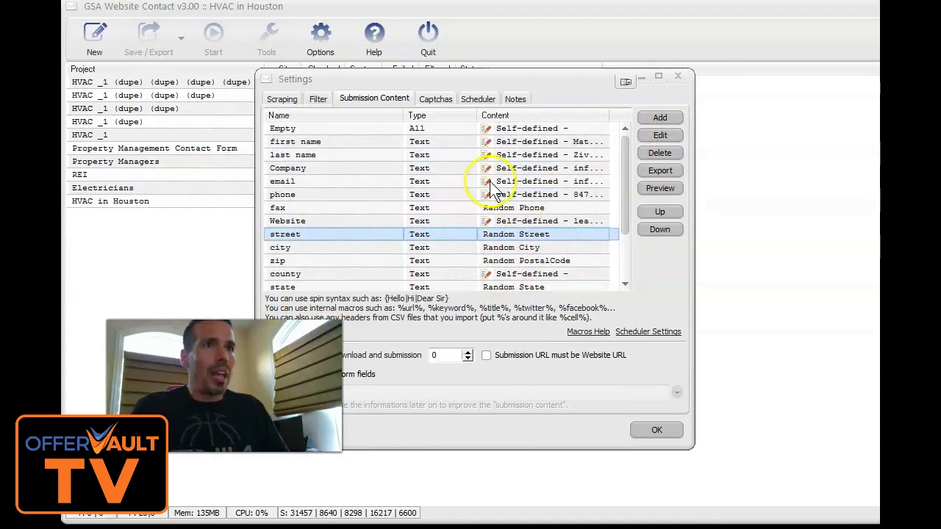
scroll(down, 3)
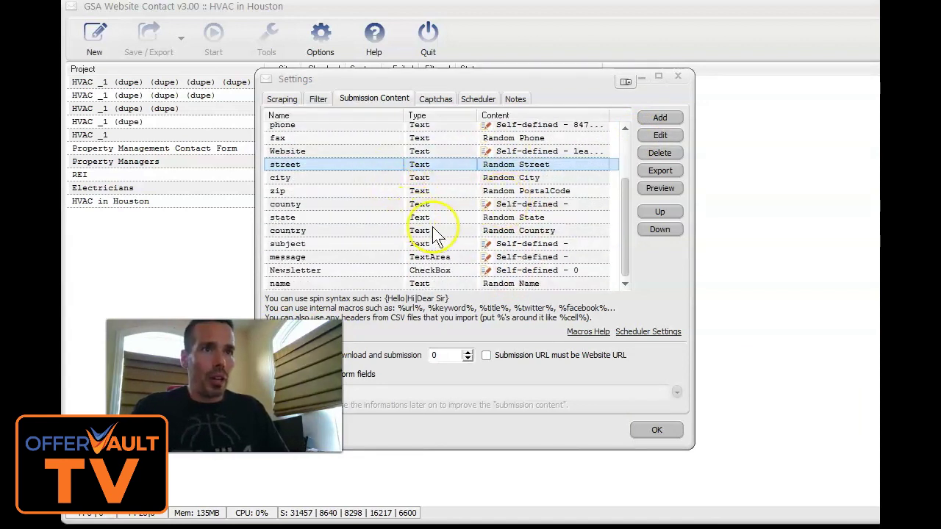
mouse_move(478, 247)
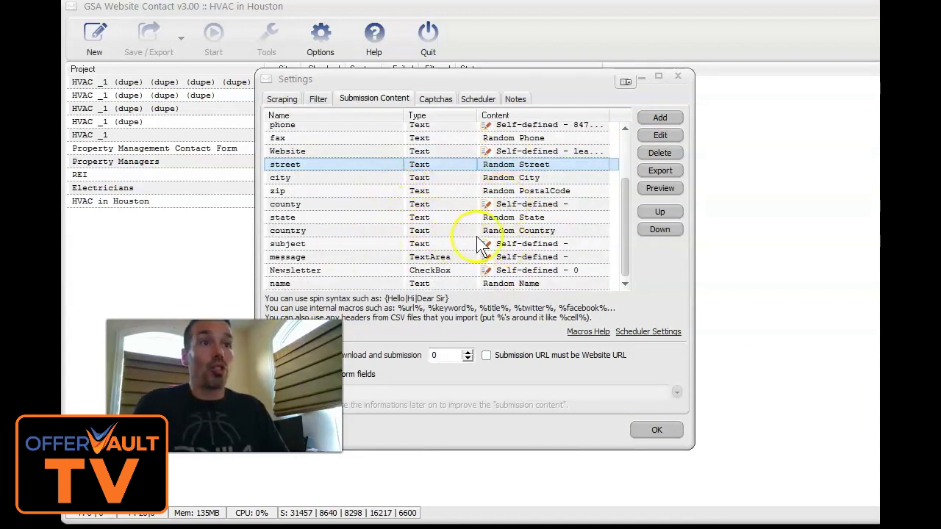
mouse_move(515, 254)
text(P)
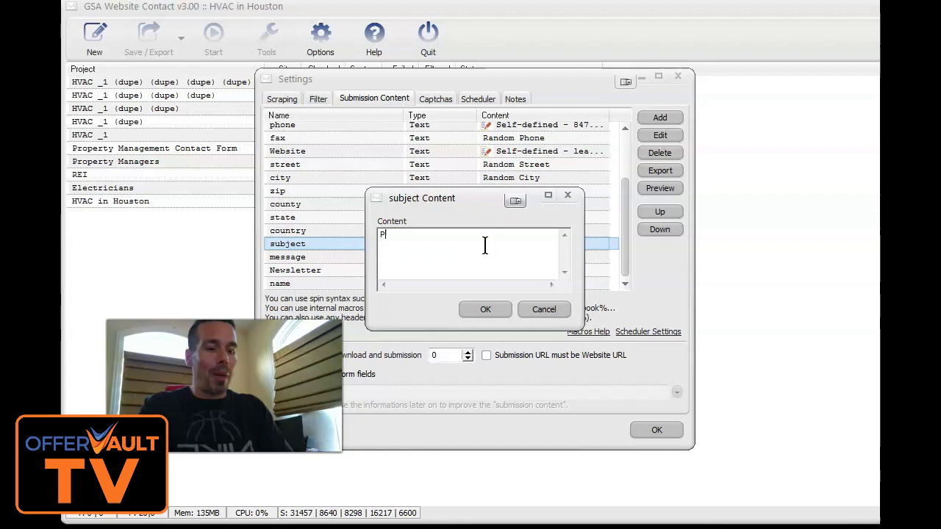
Step: Enter 'Pay Per Call Marketing for HVAC in Chicago' as the subject content
text(ay Per Call)
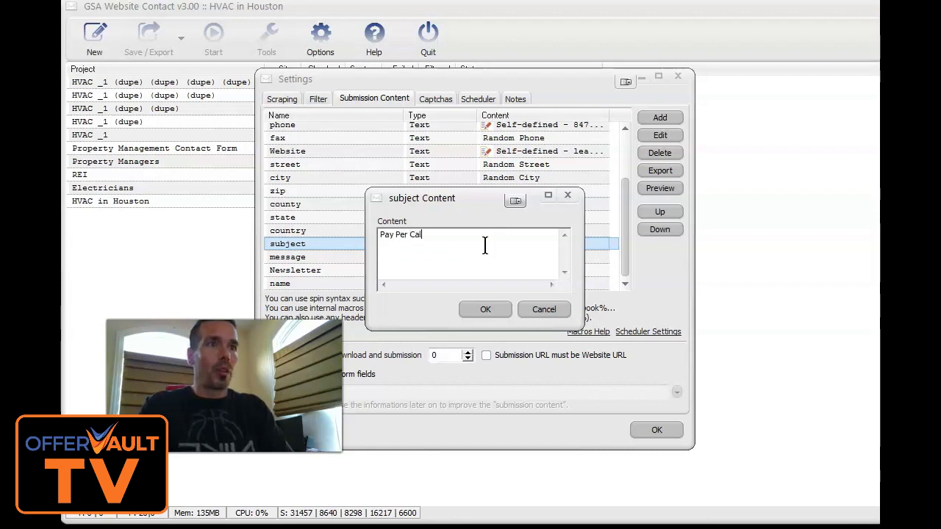
text(Marketing)
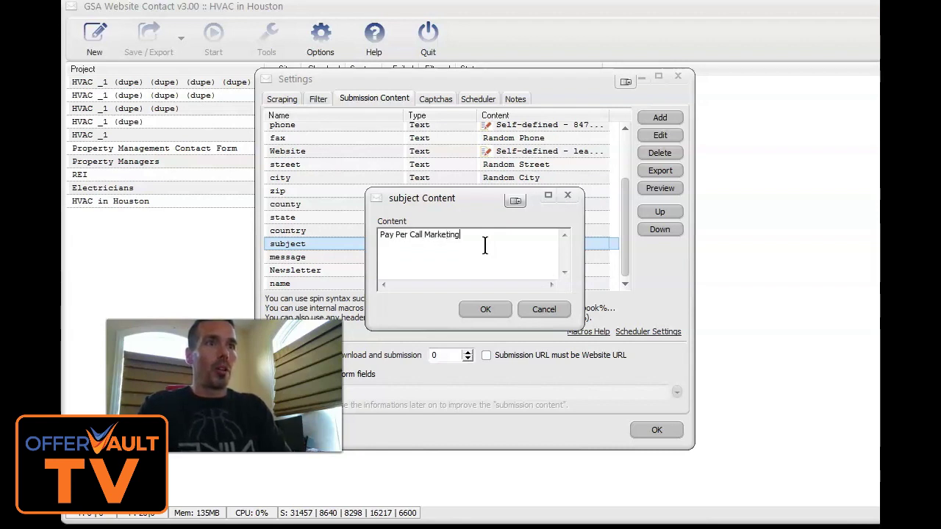
text(for HVAC)
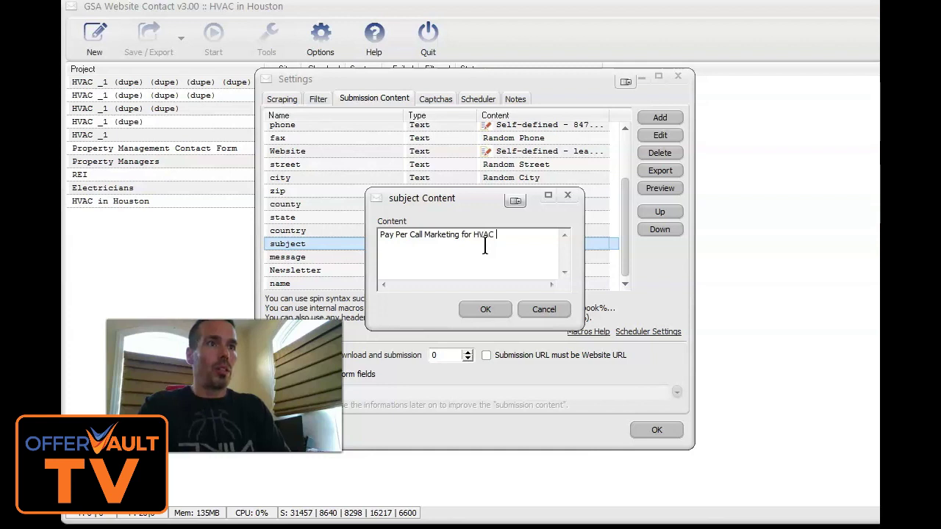
text(in Chicago)
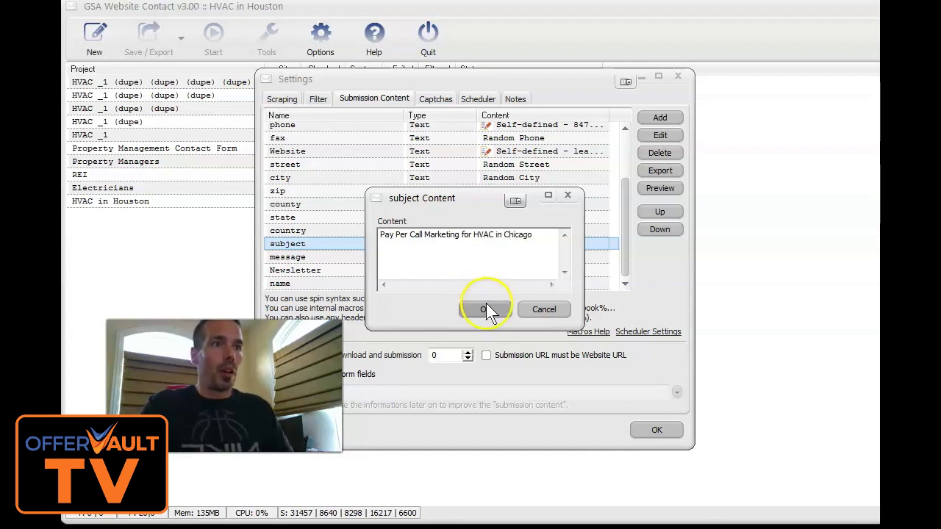
click(485, 309)
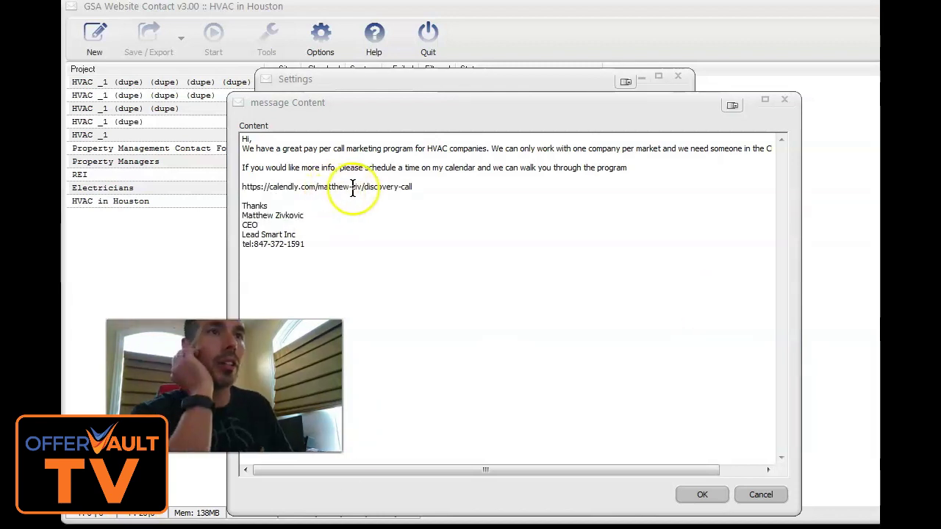
Step: Save the pay-per-call pitch as message content and close the Settings dialog
click(701, 494)
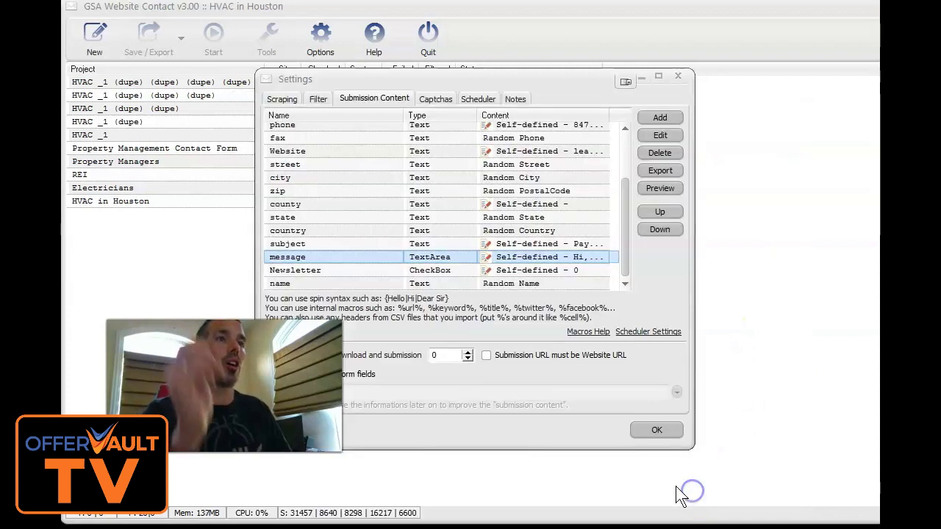
click(656, 430)
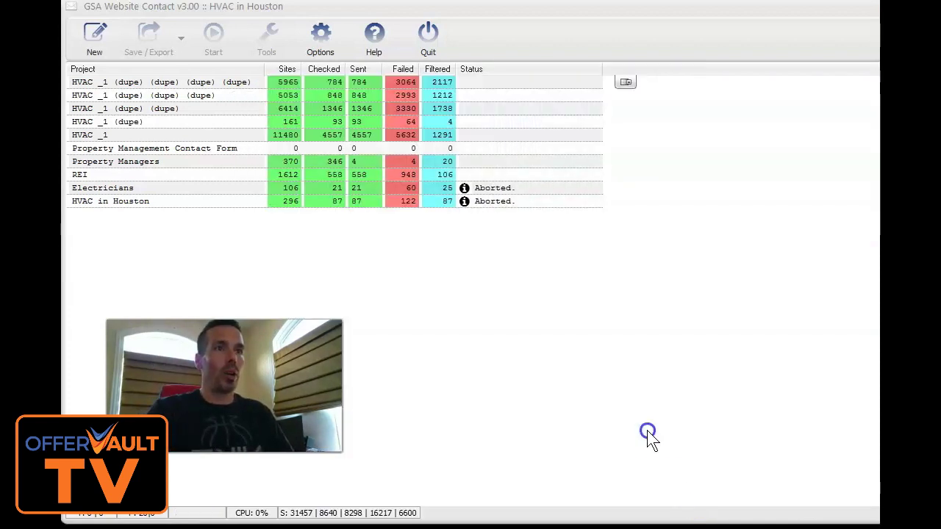
Step: Add HVAC Chicago to the project list and show the Start run options
click(94, 36)
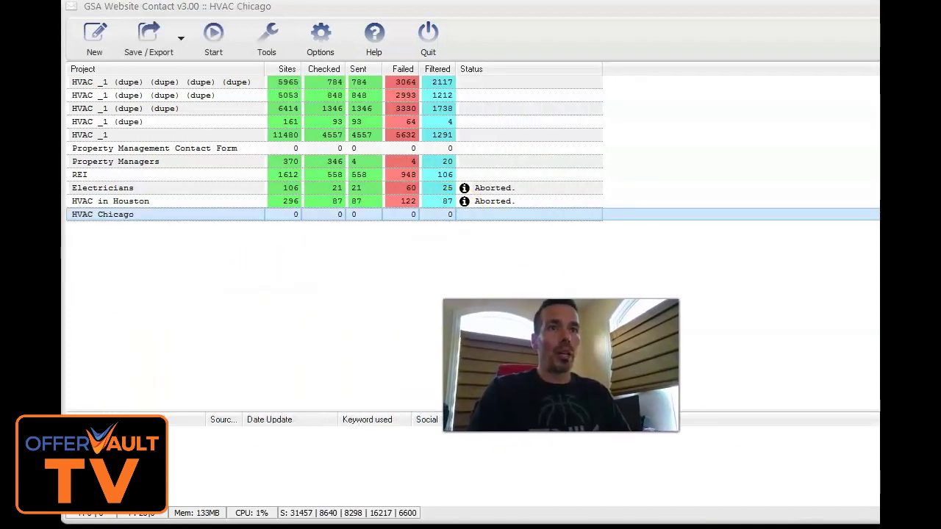
mouse_move(223, 114)
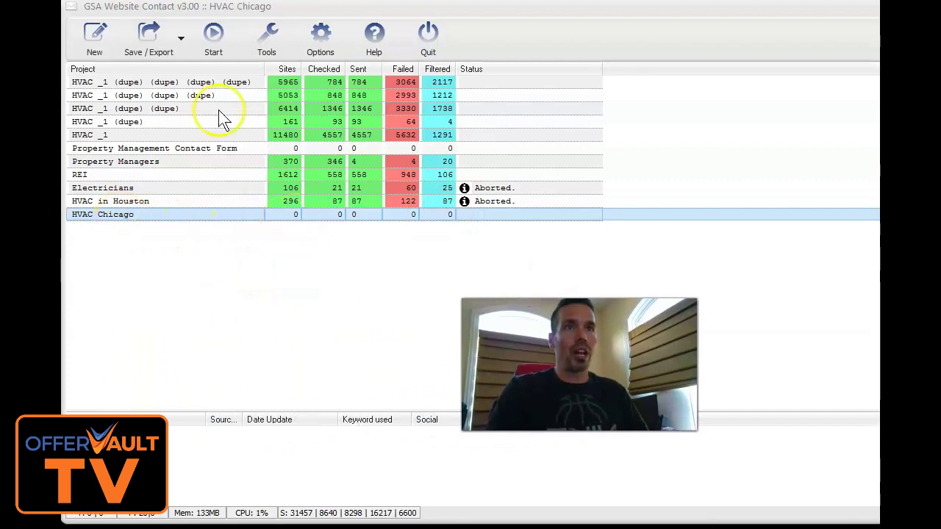
click(213, 37)
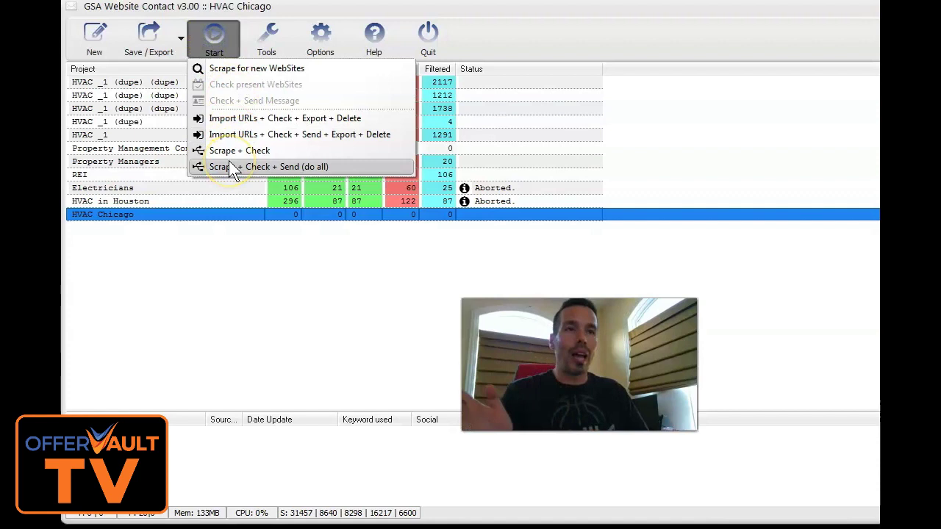
mouse_move(298, 177)
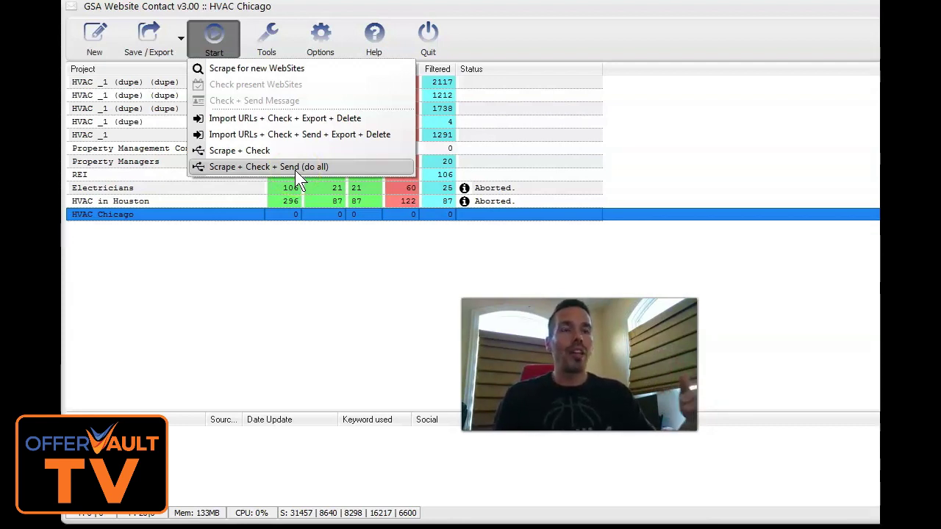
mouse_move(297, 117)
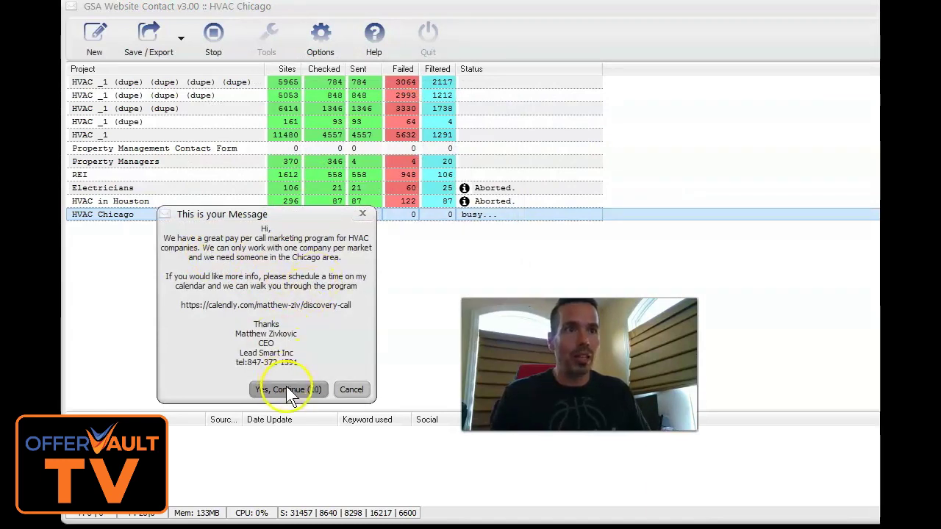
Step: Approve the message preview with 'Yes, Continue' to start the Scrape + Check + Send run
click(287, 390)
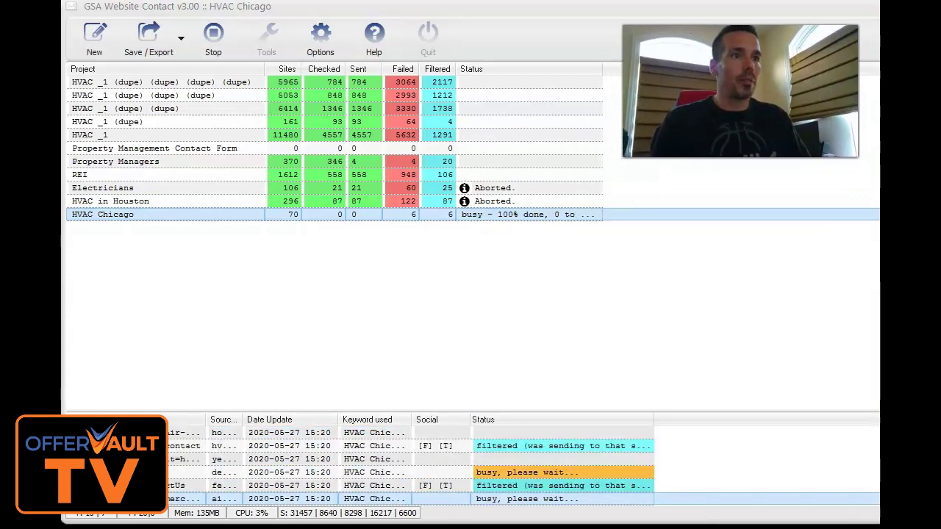
mouse_move(304, 224)
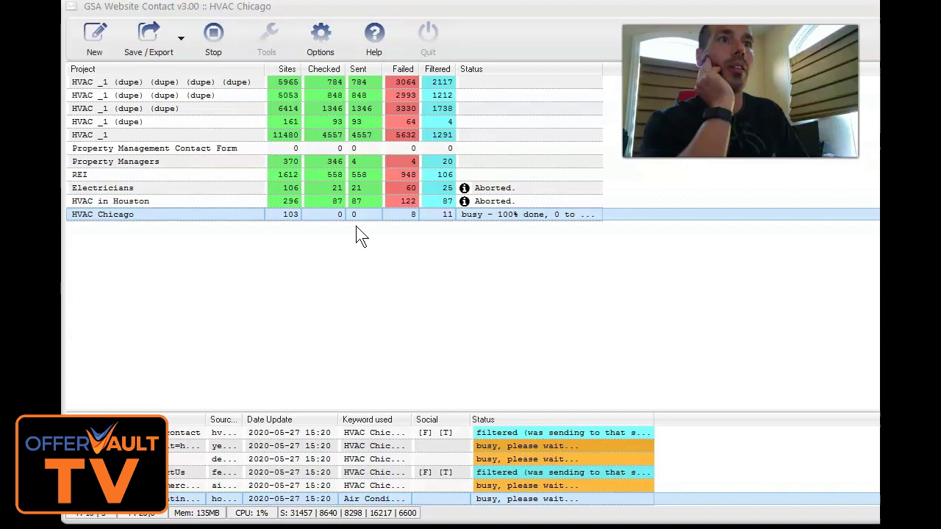
mouse_move(349, 227)
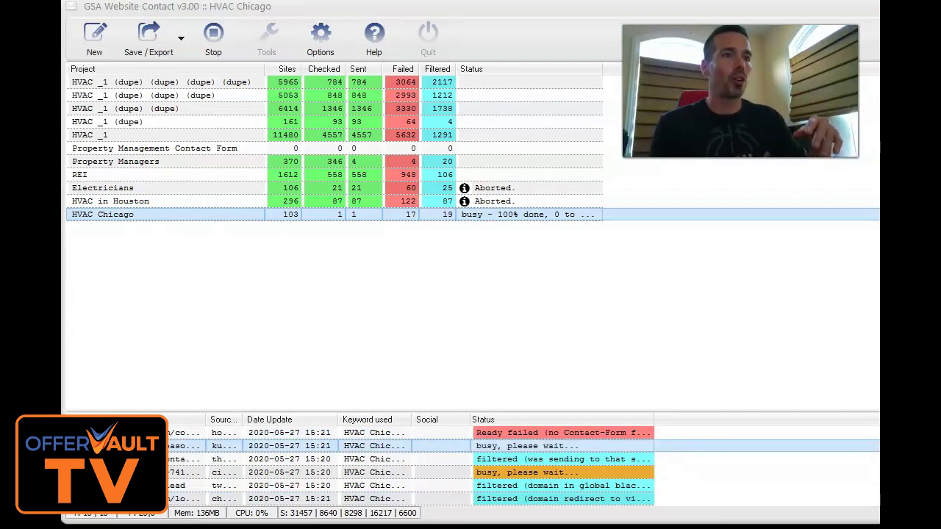
mouse_move(421, 238)
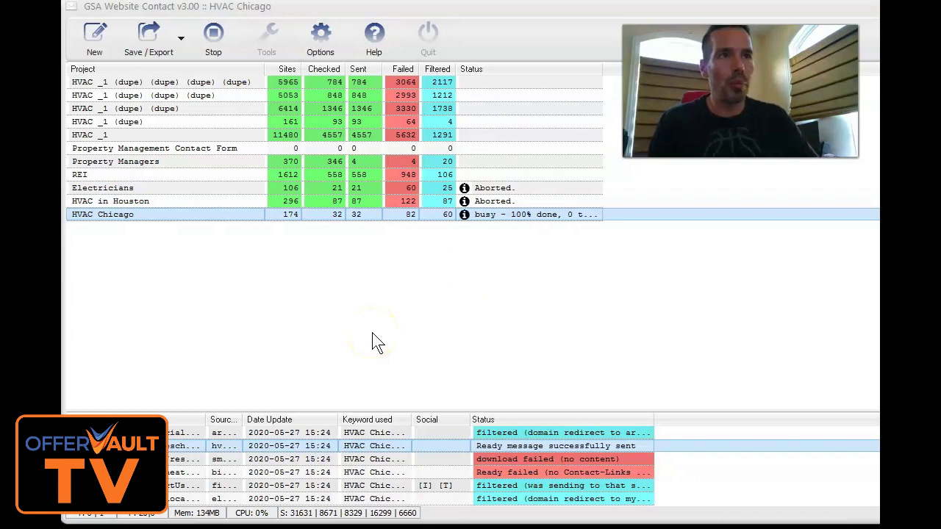
mouse_move(356, 213)
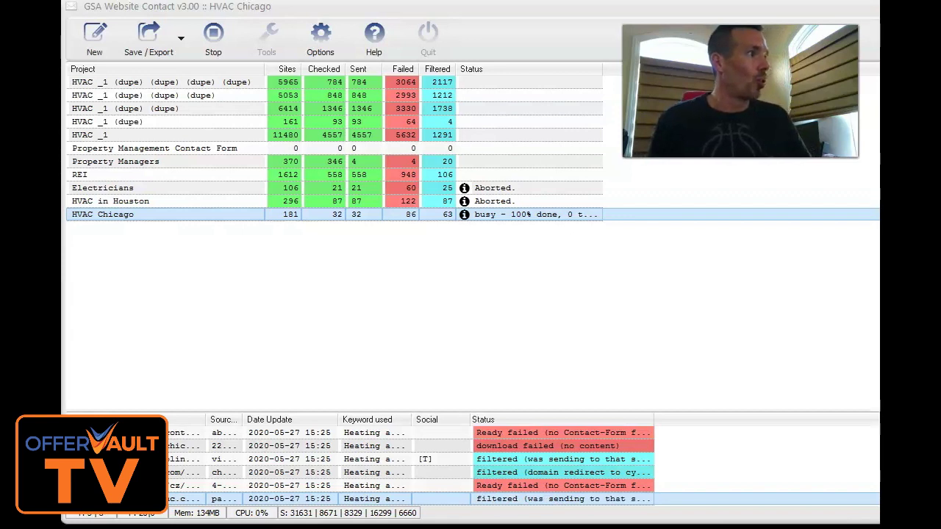
mouse_move(500, 225)
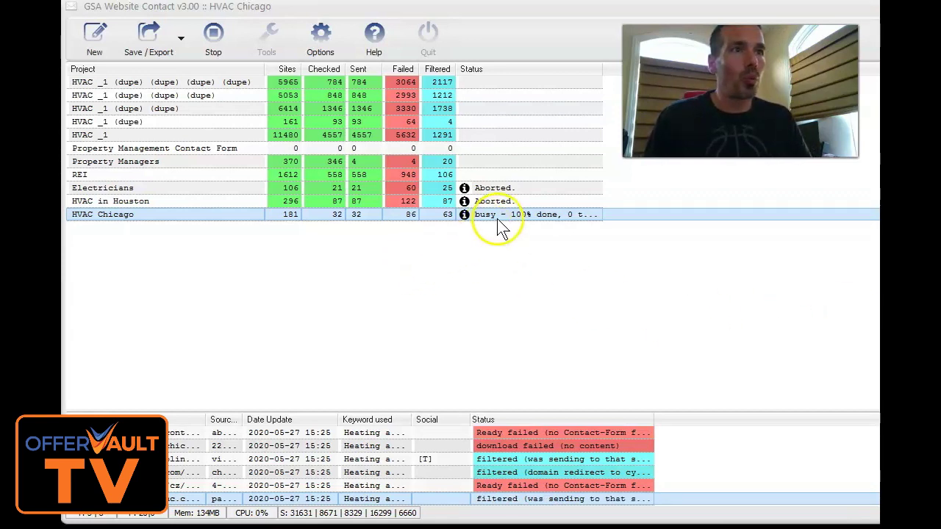
mouse_move(540, 222)
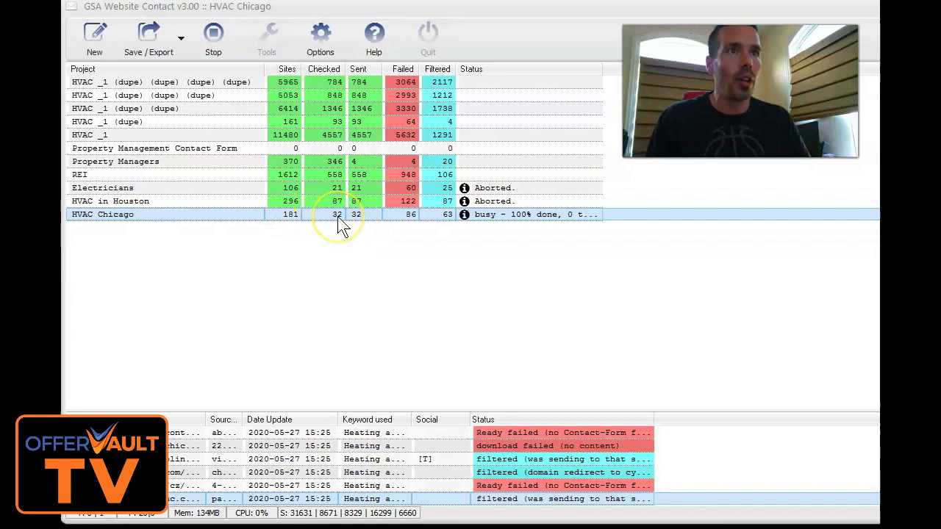
mouse_move(340, 238)
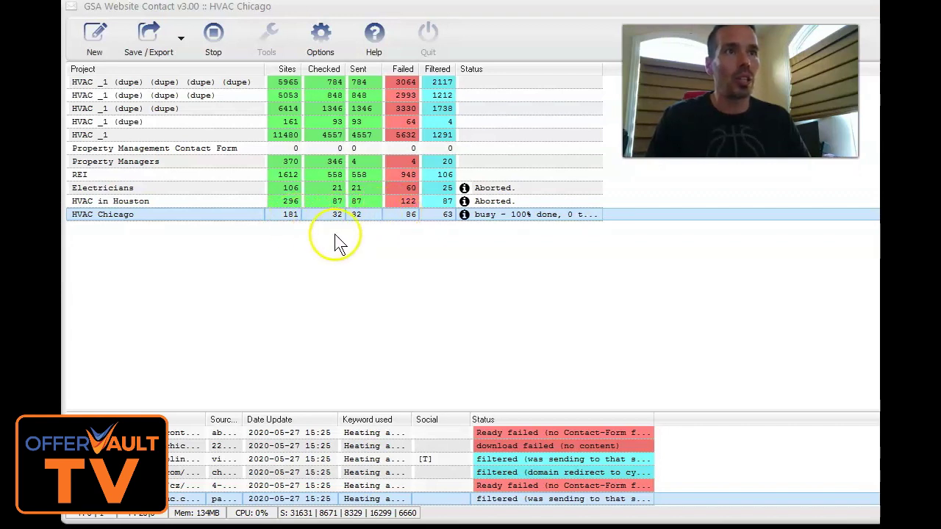
mouse_move(215, 242)
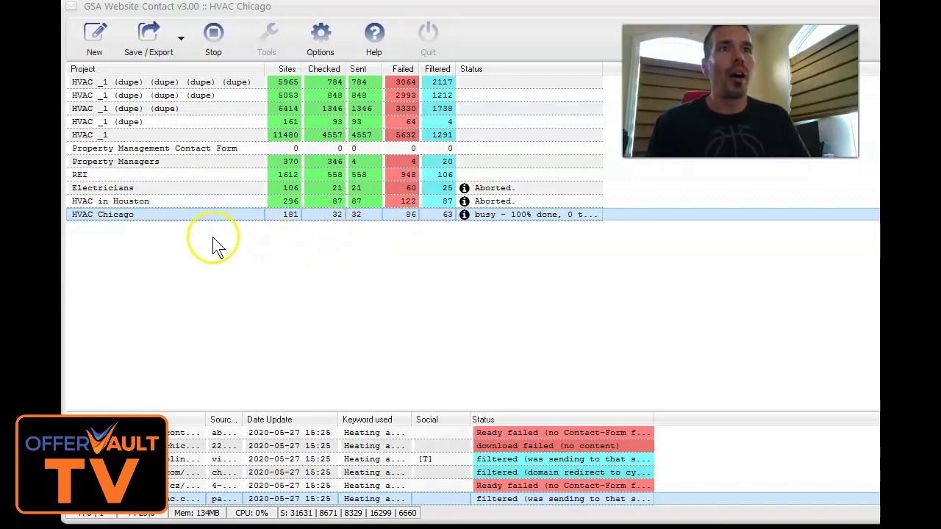
mouse_move(199, 239)
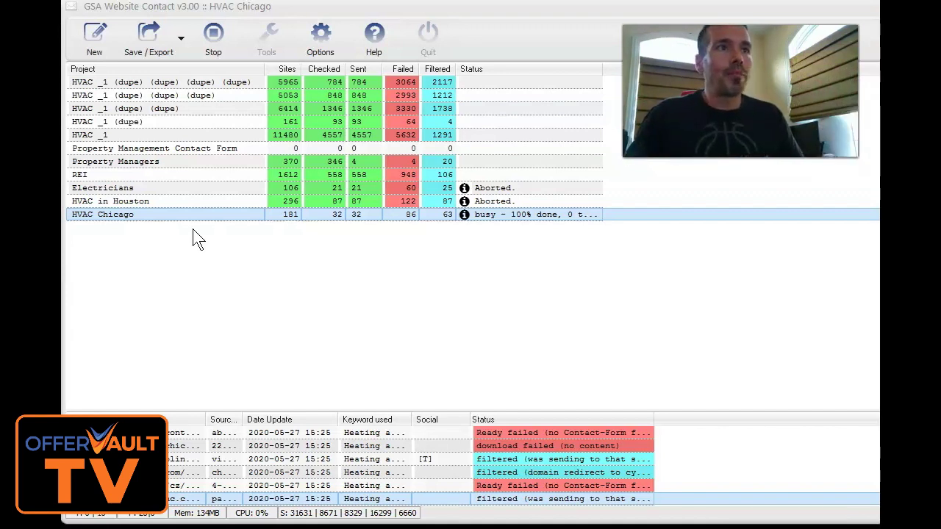
mouse_move(213, 264)
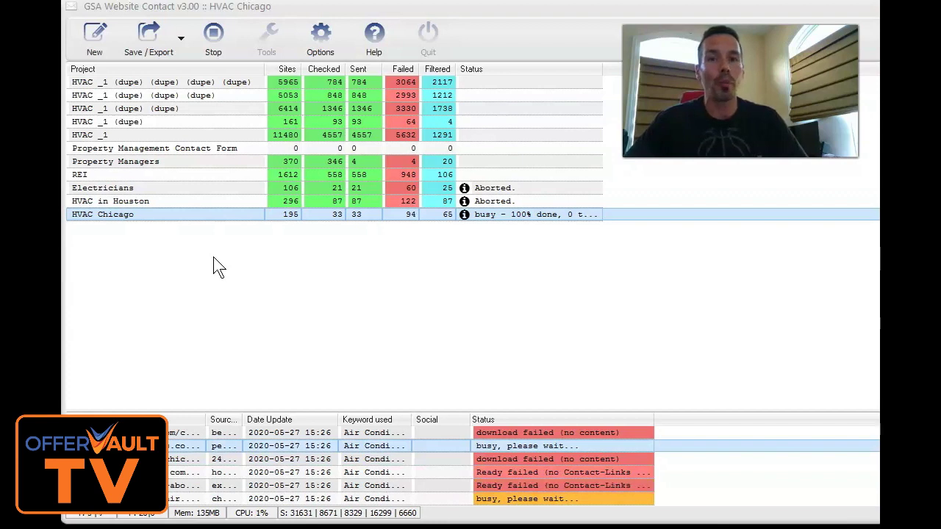
mouse_move(357, 228)
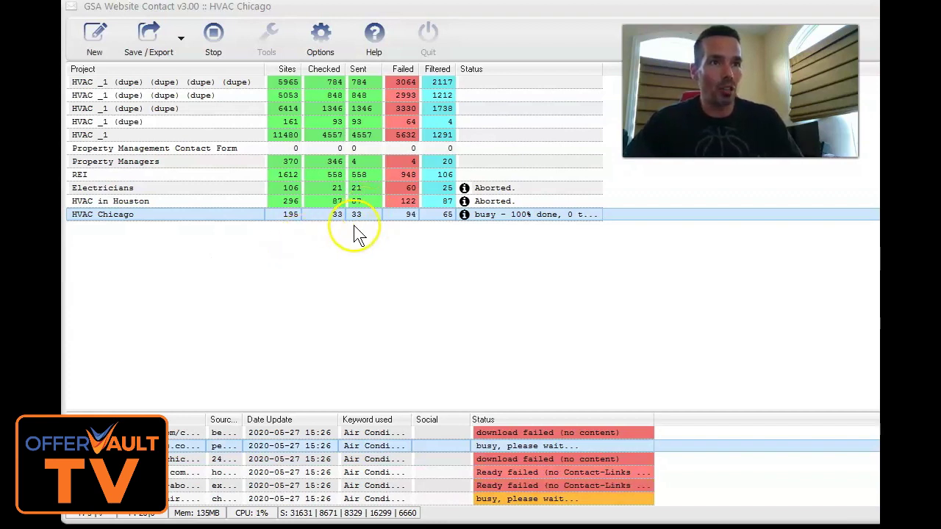
mouse_move(393, 254)
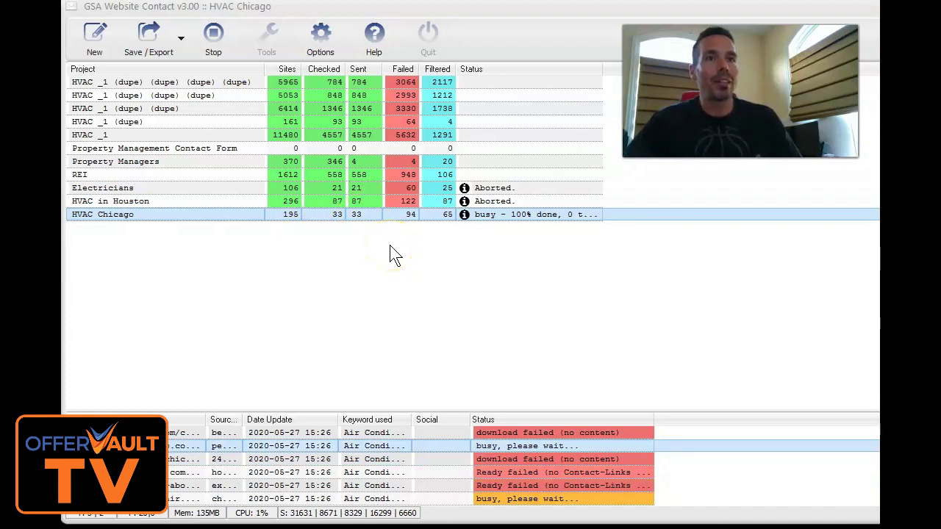
mouse_move(367, 302)
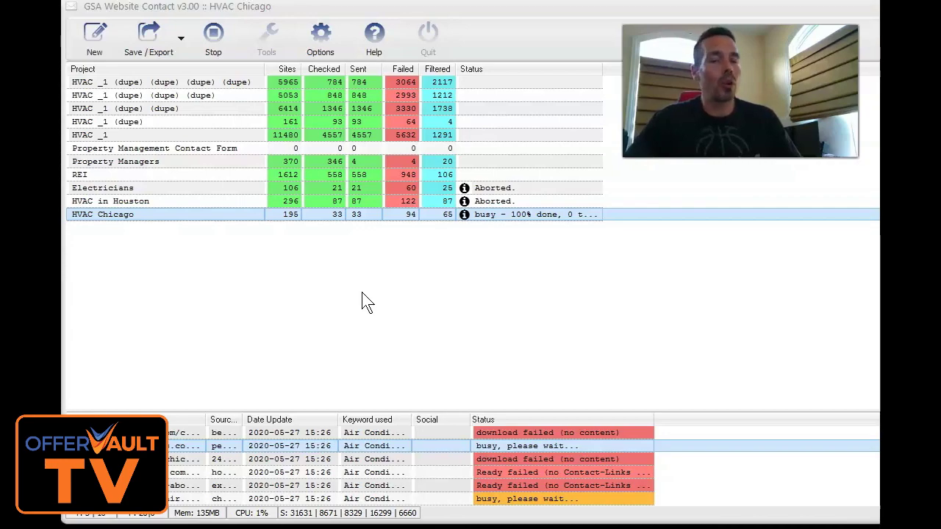
mouse_move(173, 460)
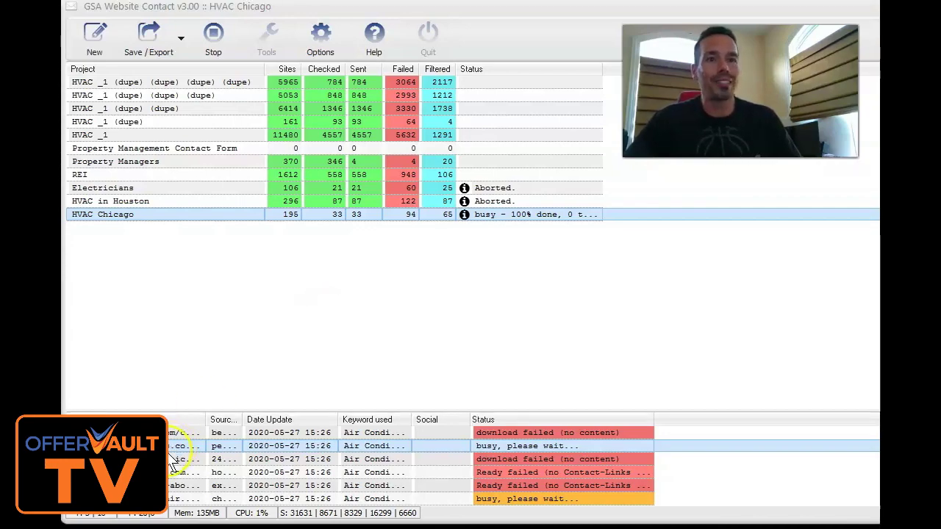